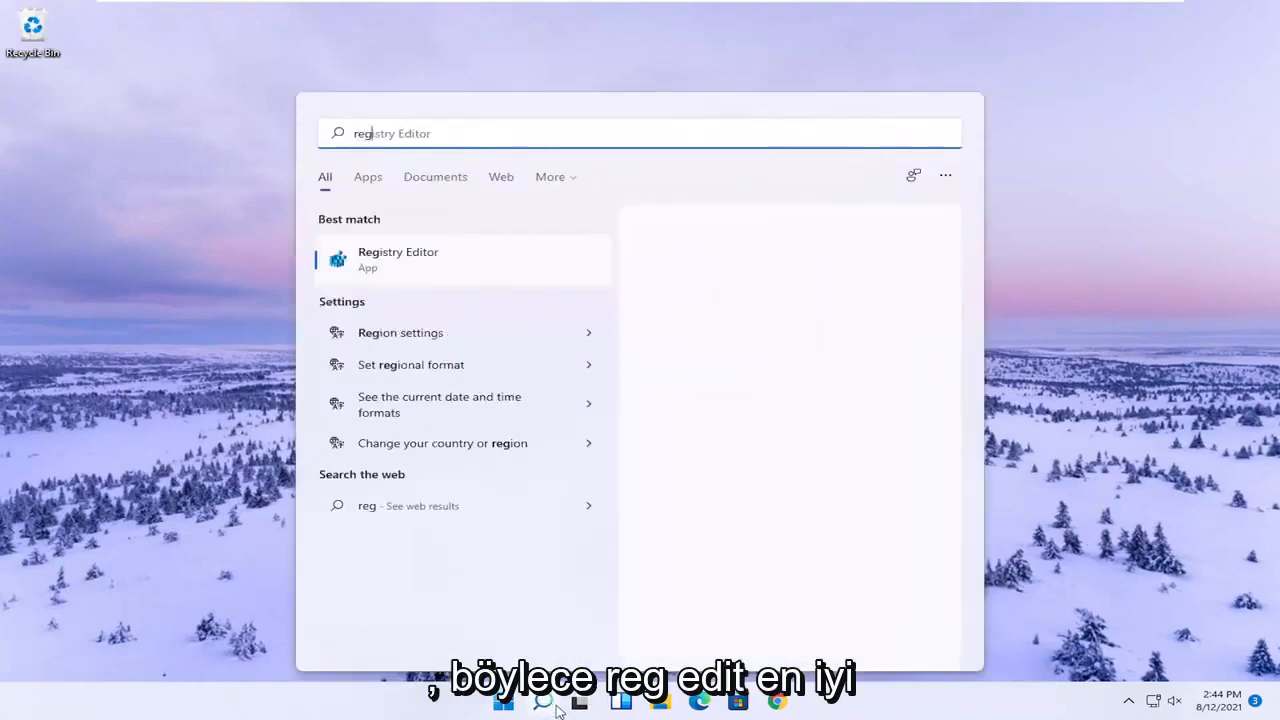
Search for regedit and run Registry Editor as administrator, approving the UAC prompt
{"action": "type", "text": "regedit"}
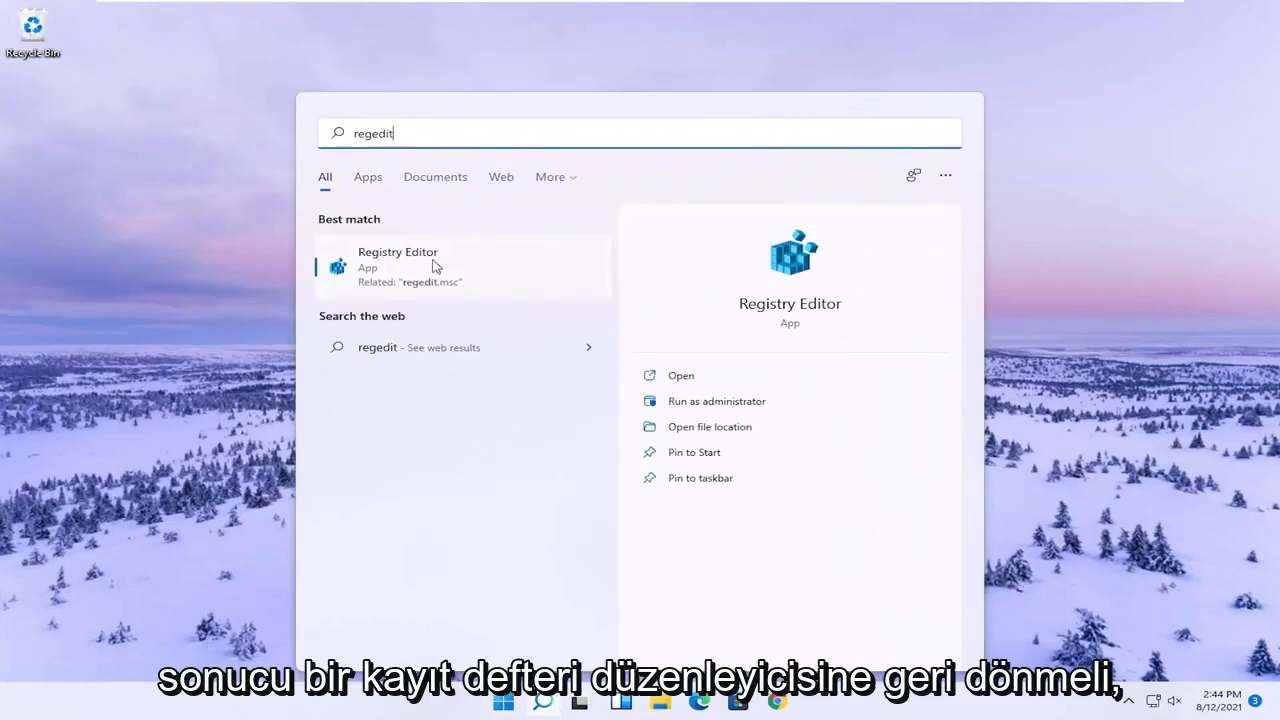
{"action": "right_click", "coordinate": [435, 266]}
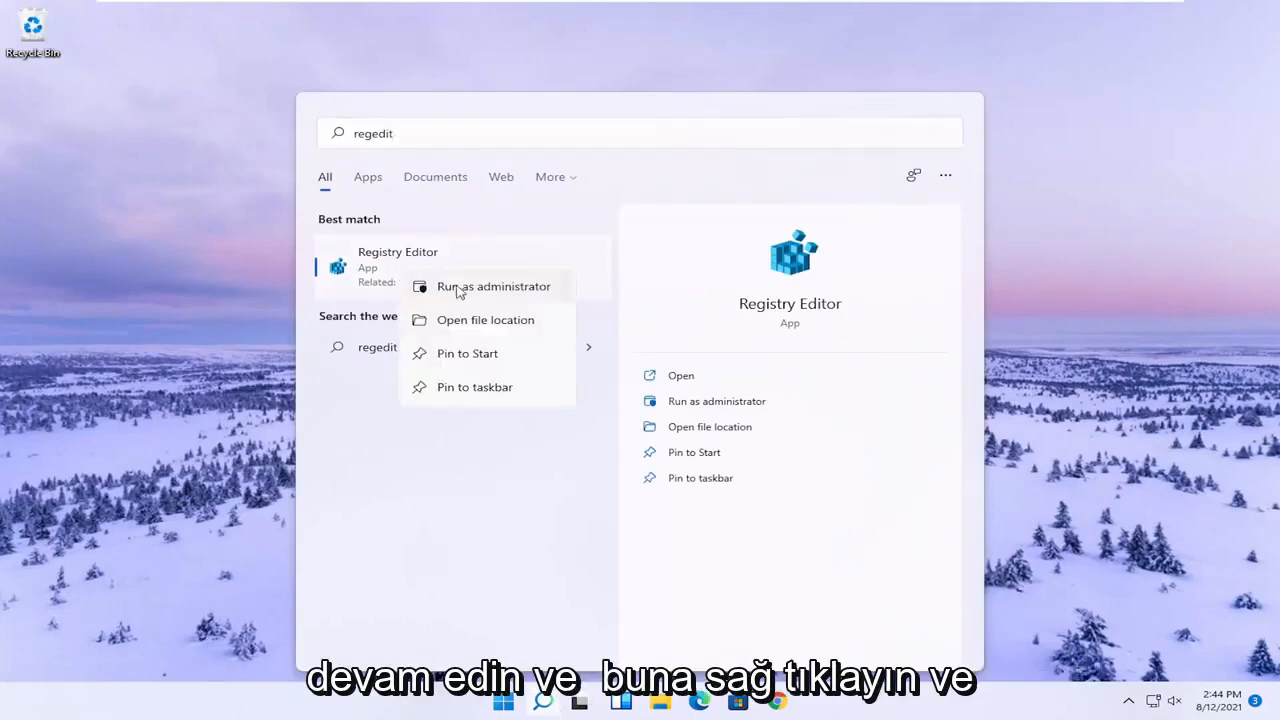
{"action": "left_click", "coordinate": [493, 286]}
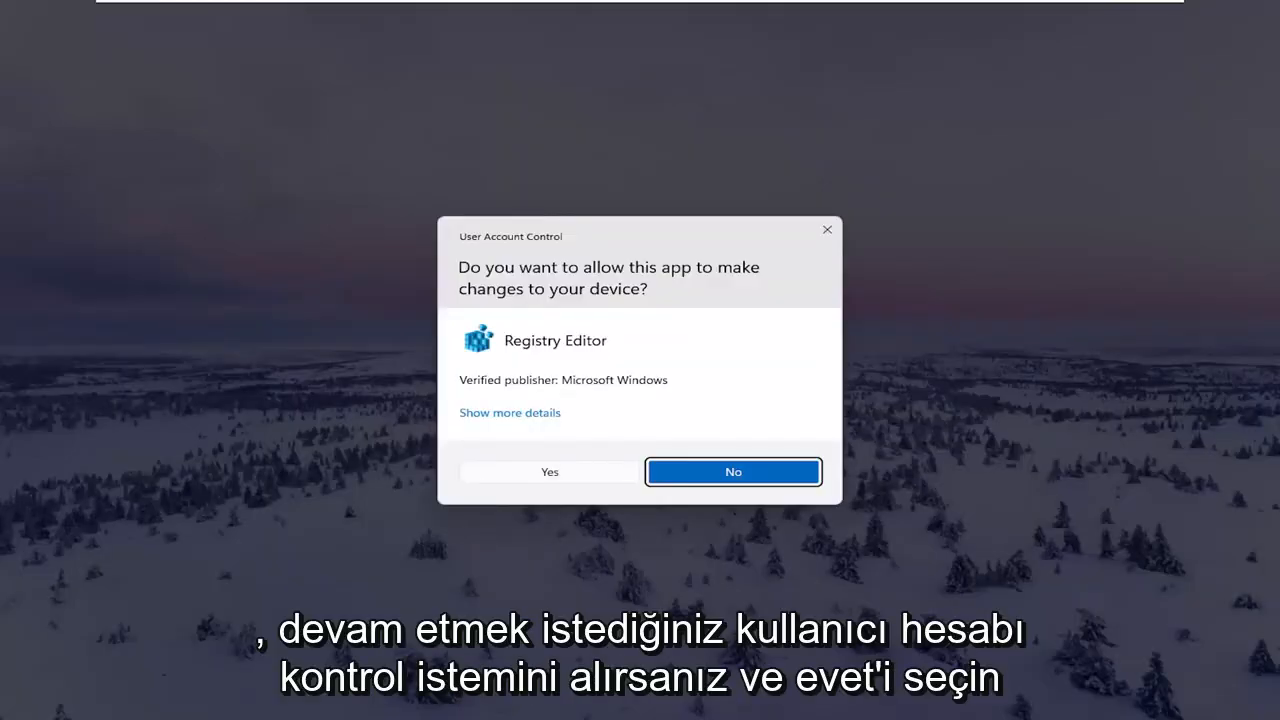
{"action": "left_click", "coordinate": [549, 471]}
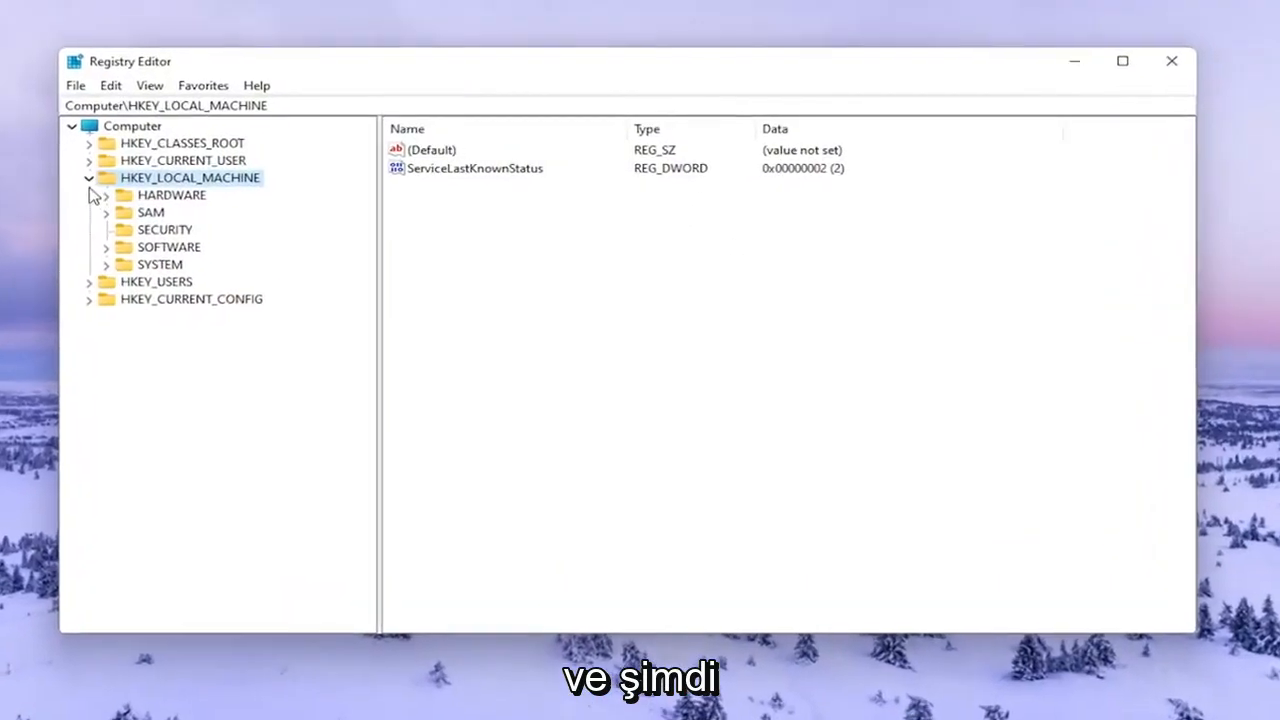
{"action": "left_click", "coordinate": [89, 177]}
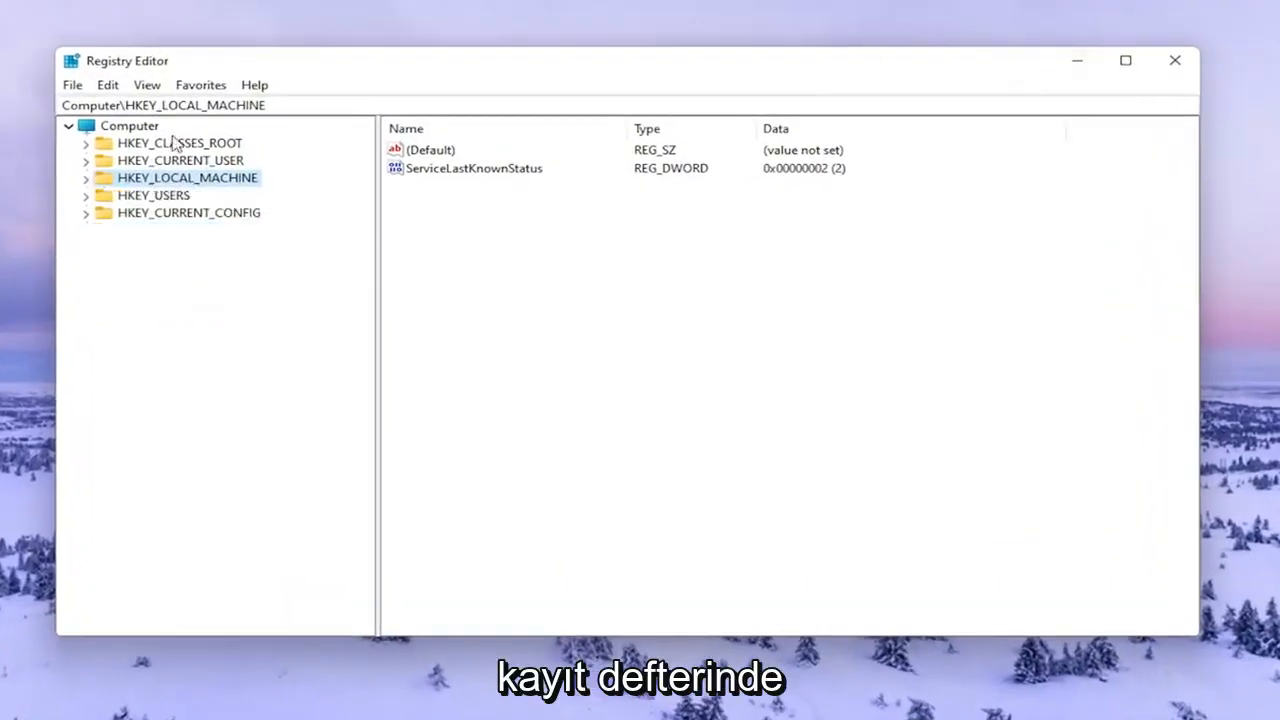
{"action": "left_click", "coordinate": [129, 125]}
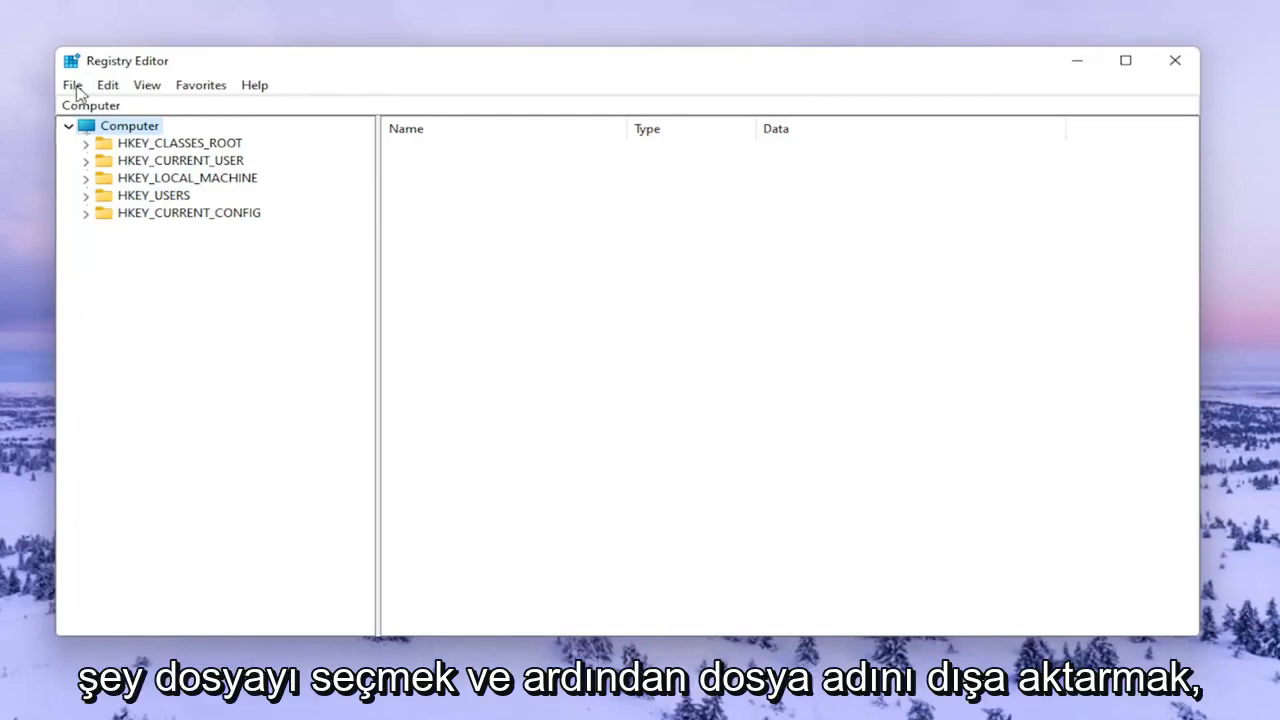
{"action": "left_click", "coordinate": [72, 84]}
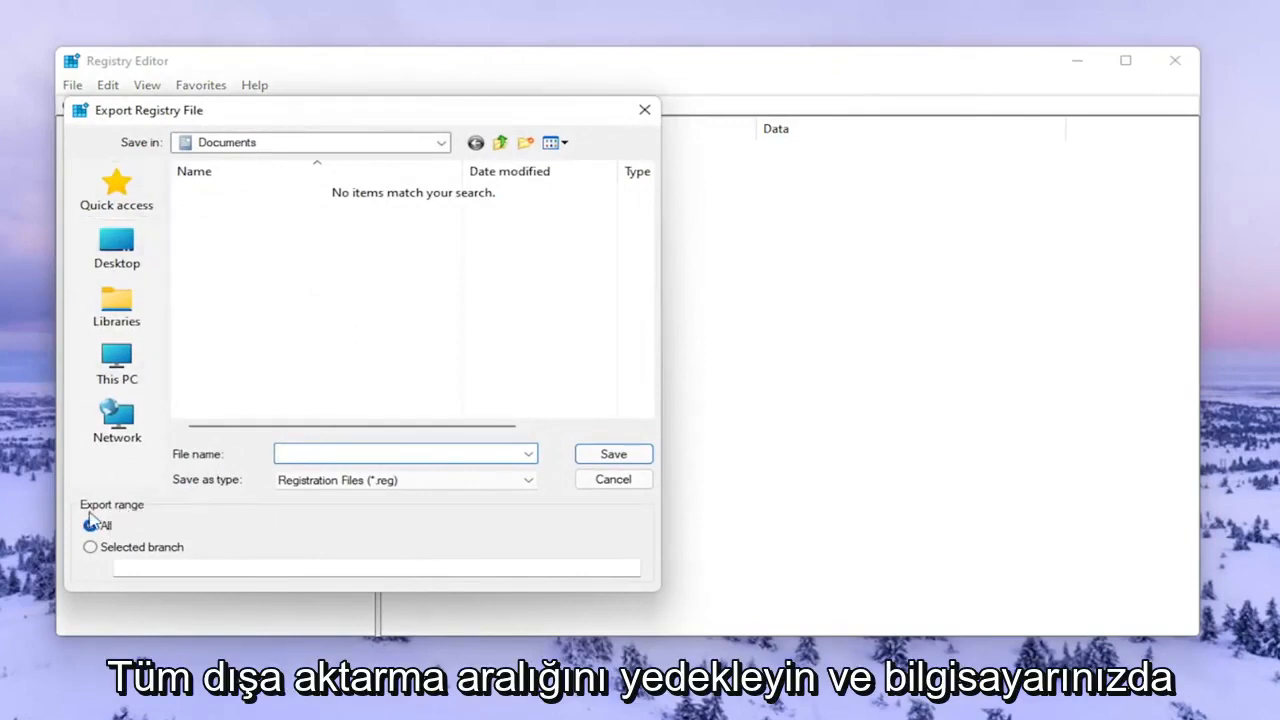
{"action": "left_click", "coordinate": [90, 525]}
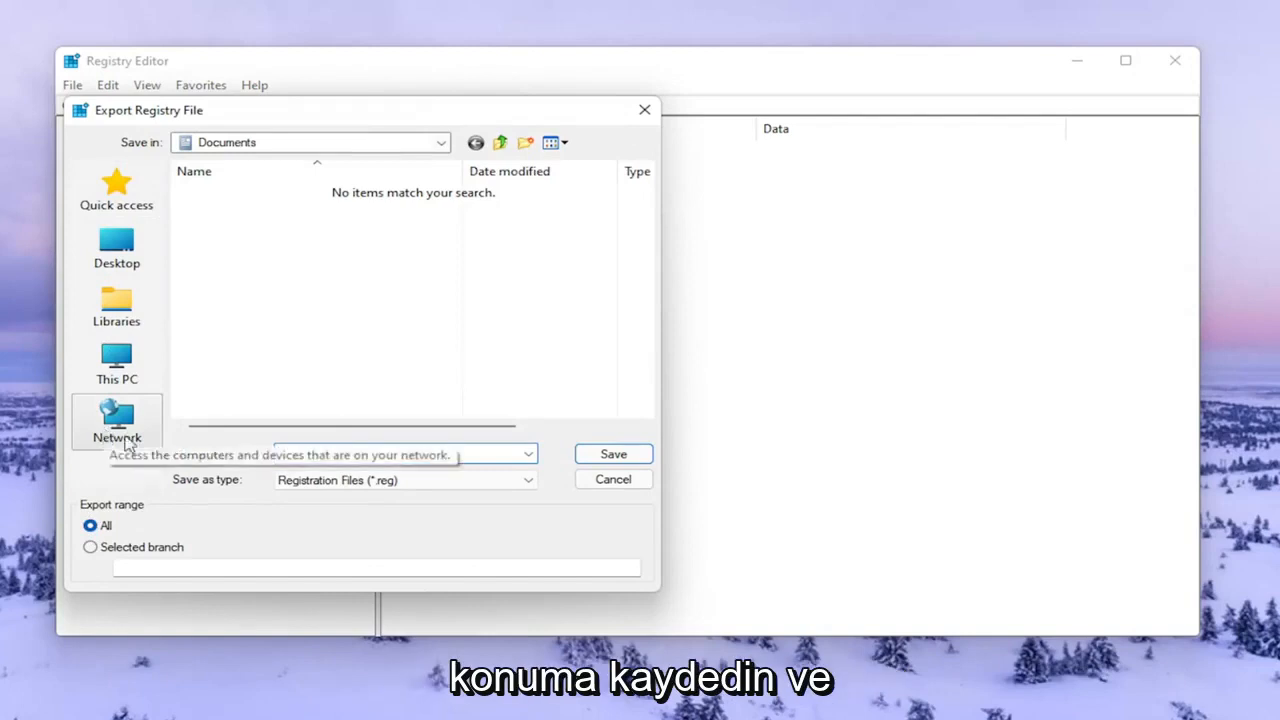
{"action": "left_click", "coordinate": [613, 479]}
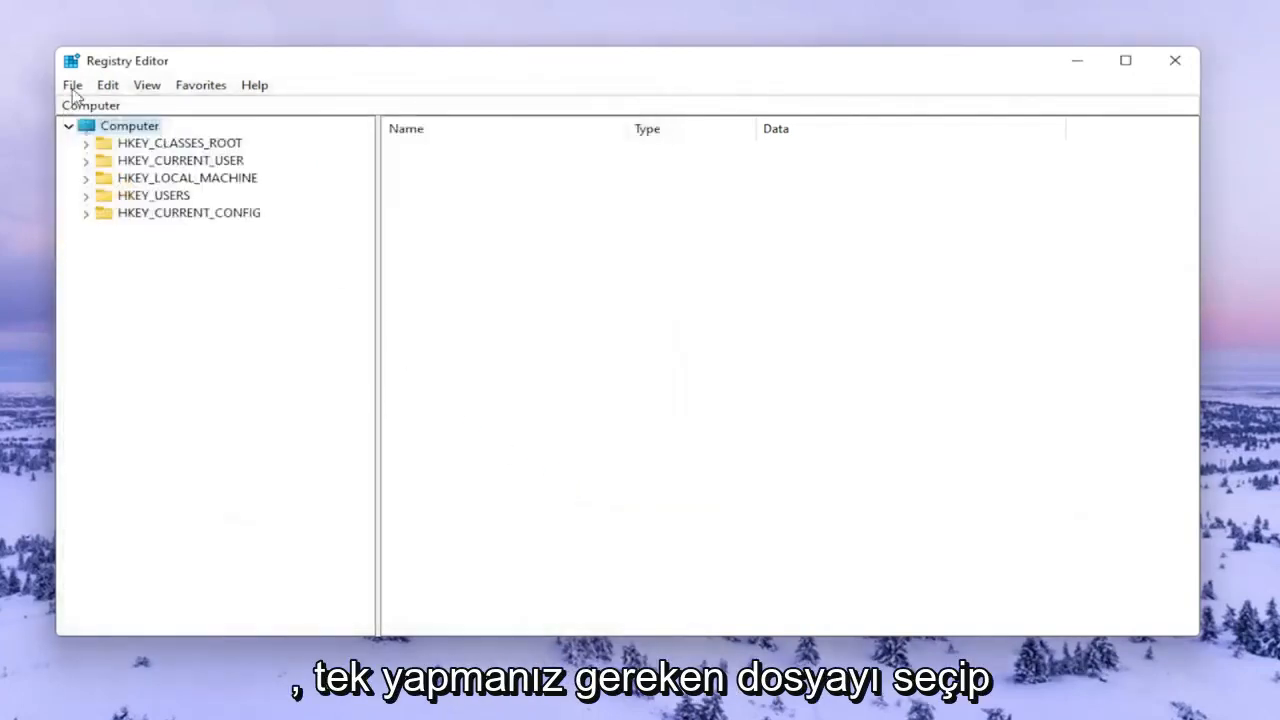
{"action": "left_click", "coordinate": [72, 84]}
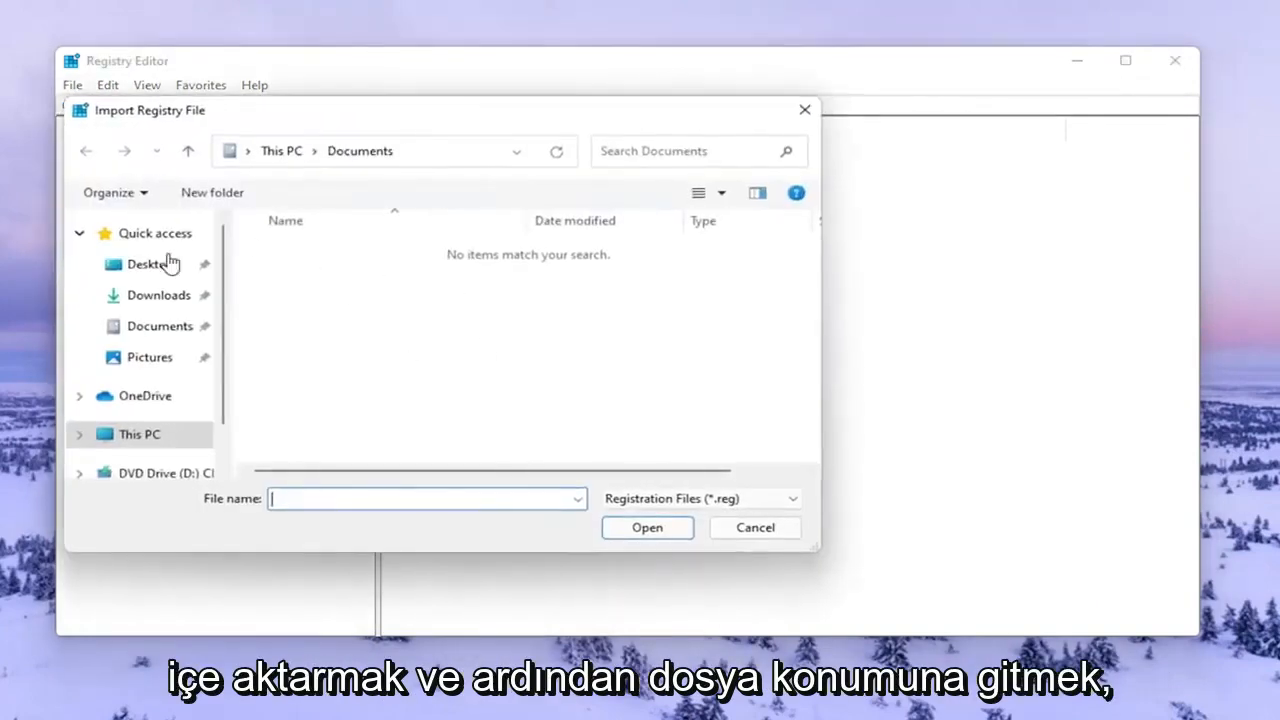
{"action": "left_click", "coordinate": [754, 527]}
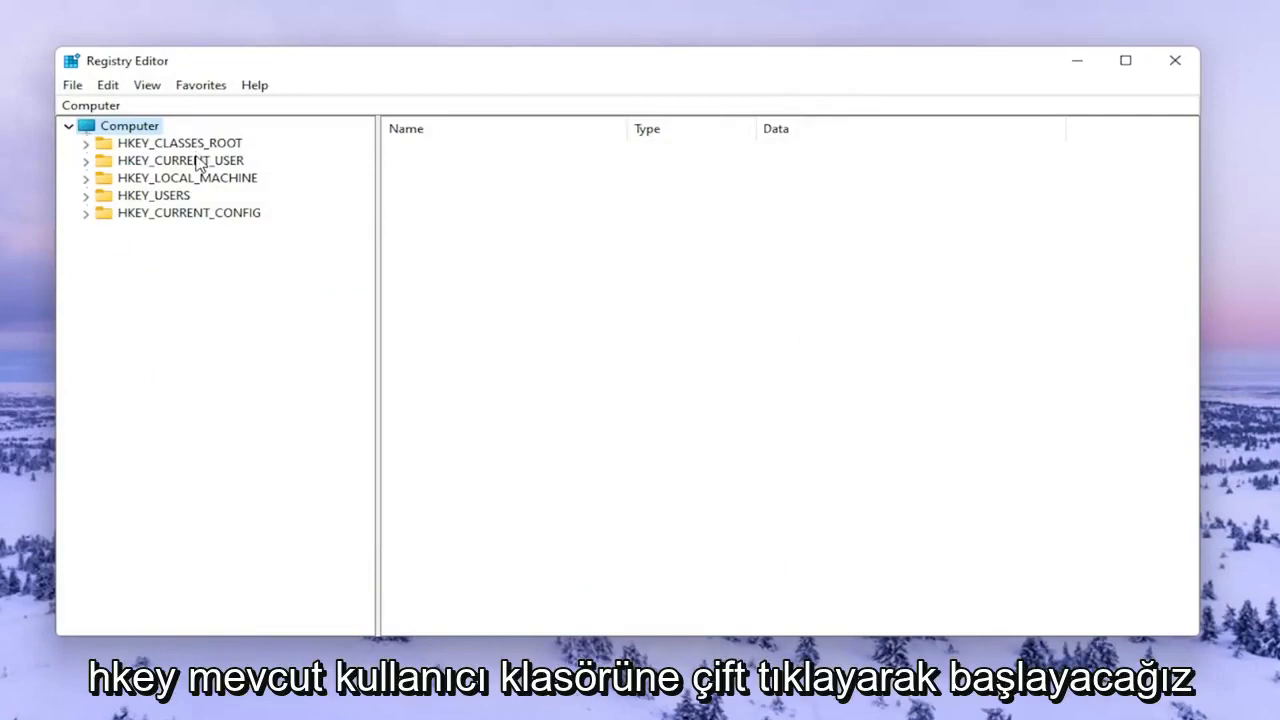
Expand HKEY_CURRENT_USER > Software > Classes > Local Settings > Software > Microsoft > Windows to reveal Shell
{"action": "double_click", "coordinate": [180, 160]}
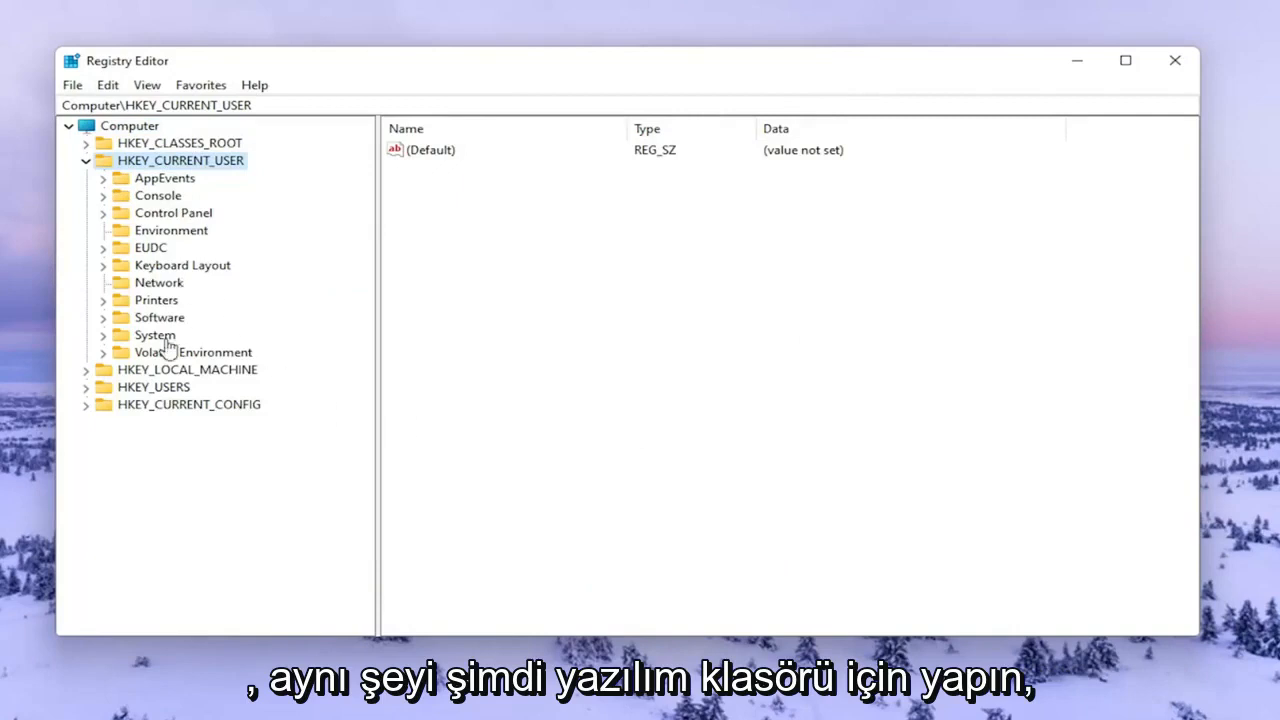
{"action": "left_click", "coordinate": [159, 317]}
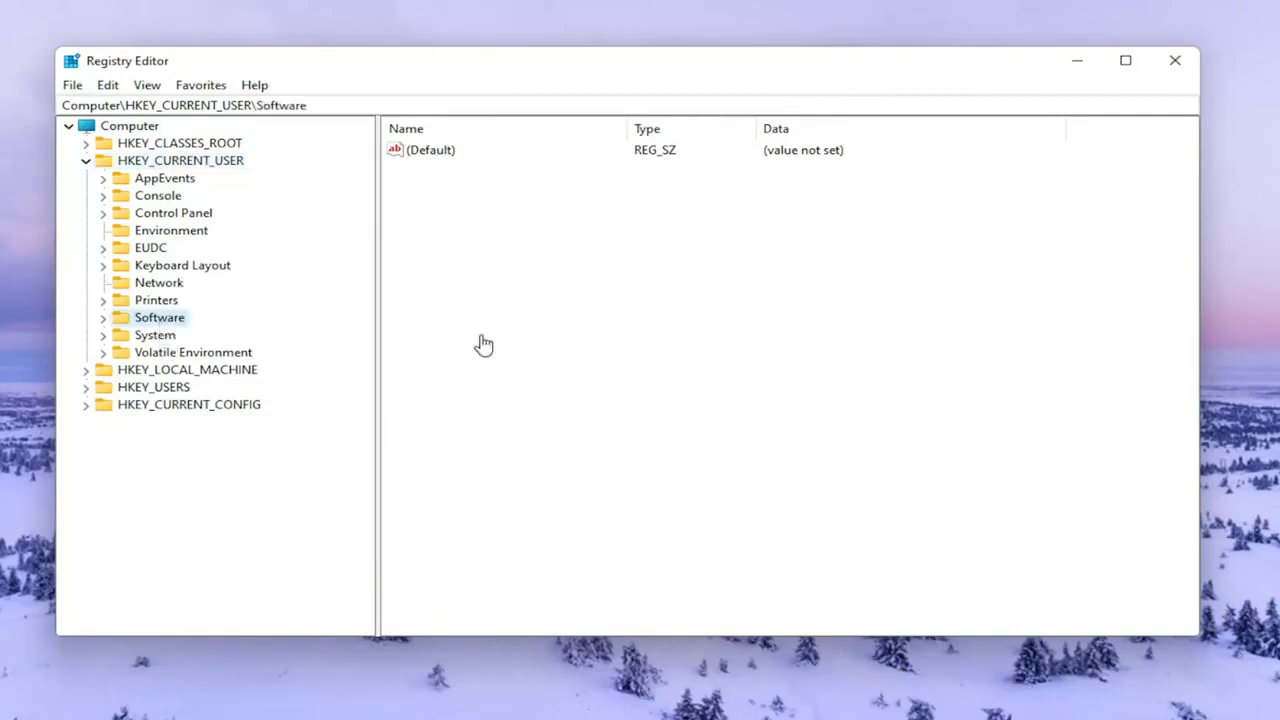
{"action": "left_click", "coordinate": [102, 317]}
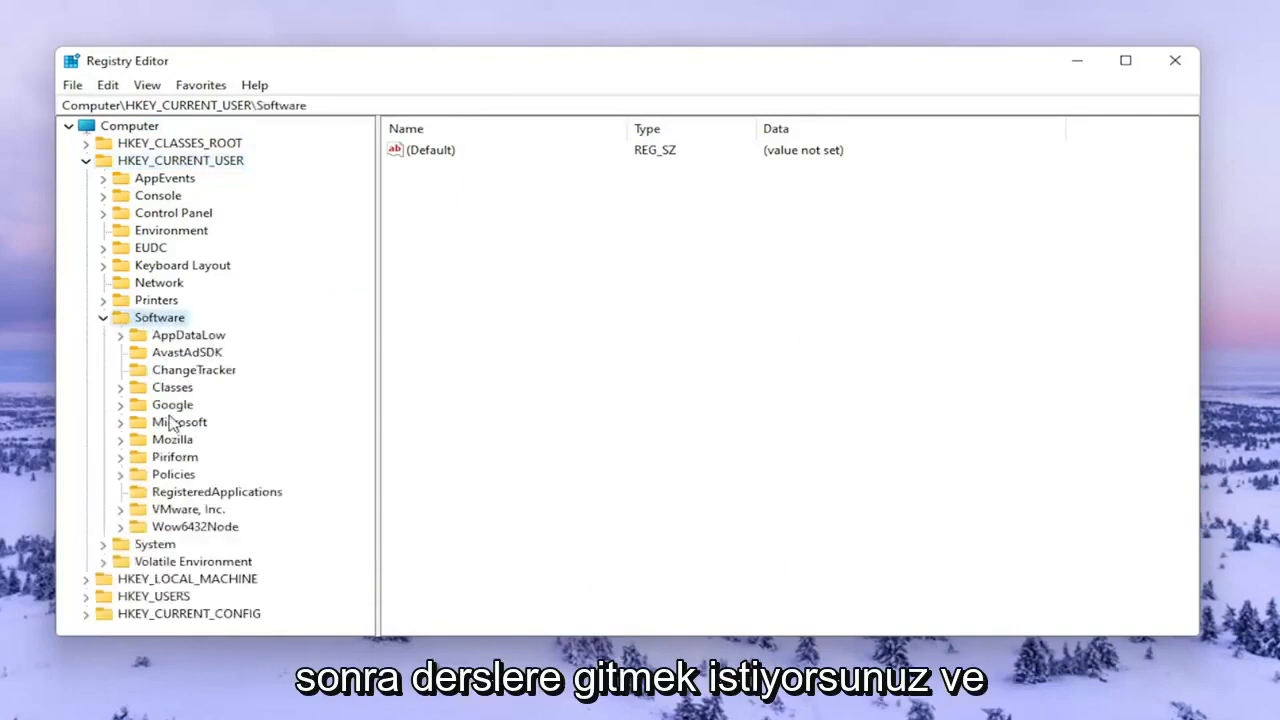
{"action": "left_click", "coordinate": [172, 387]}
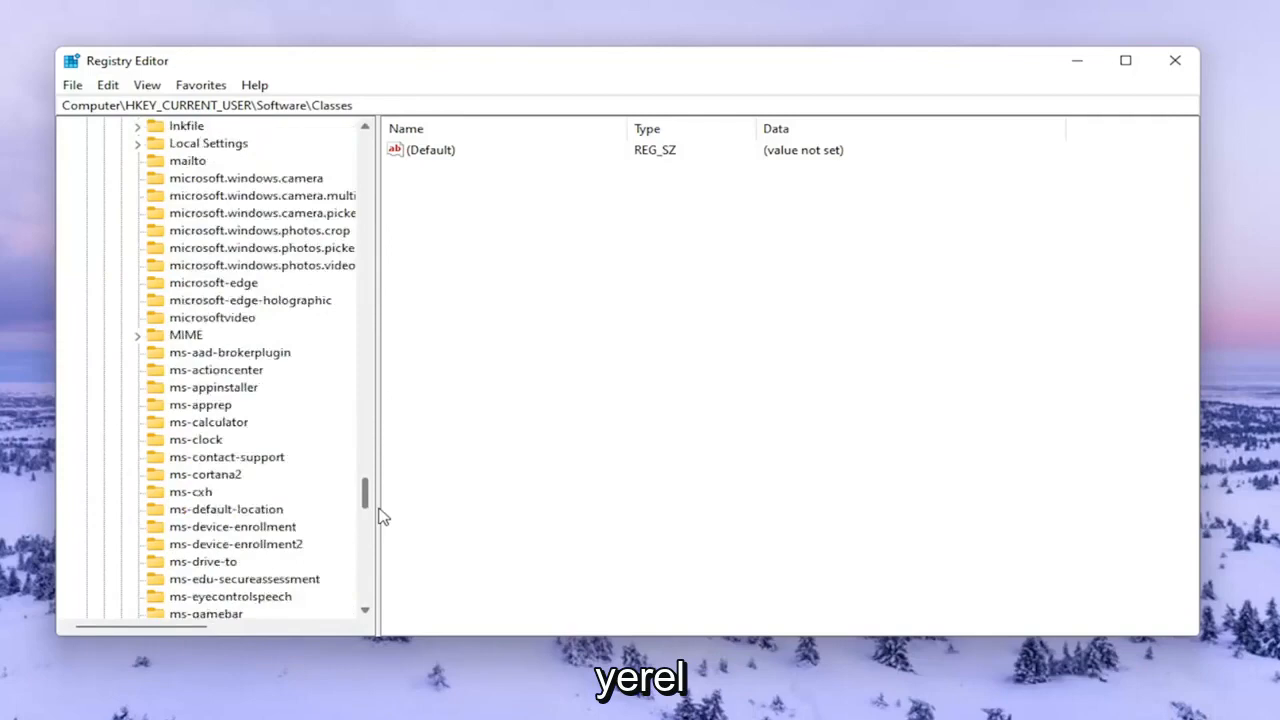
{"action": "scroll", "scroll_direction": "down", "scroll_amount": 3}
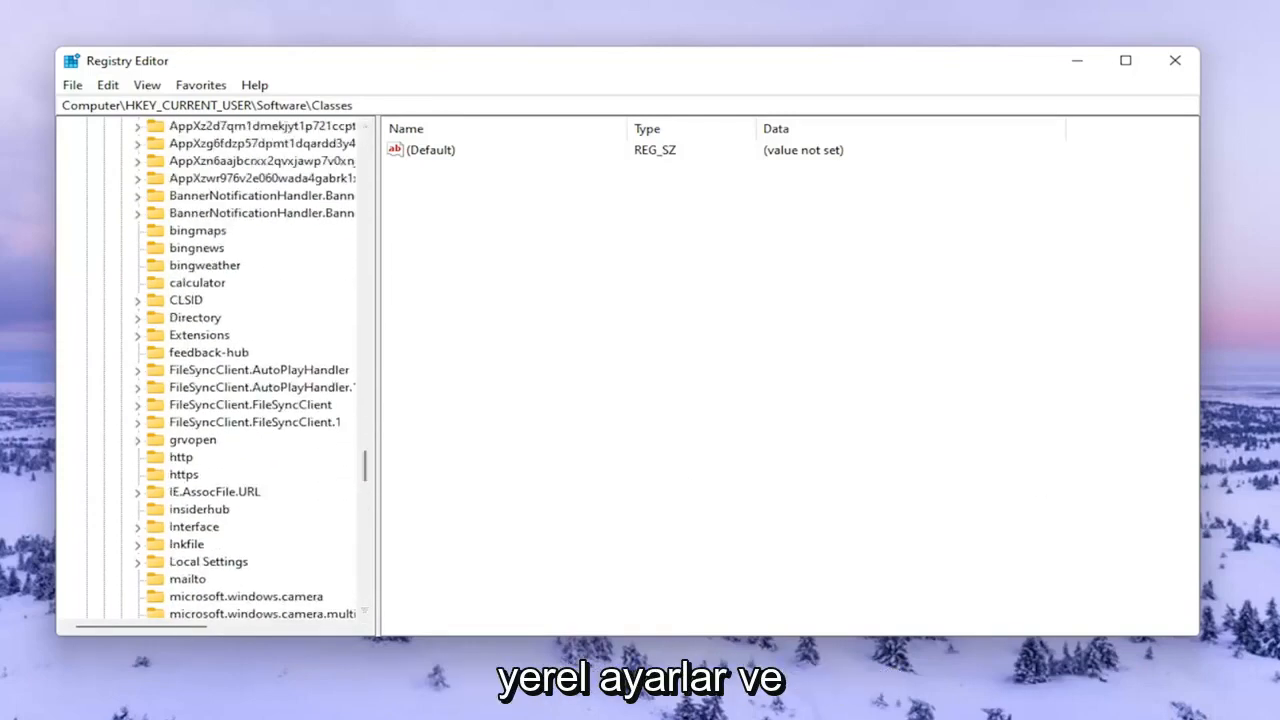
{"action": "left_click", "coordinate": [265, 247]}
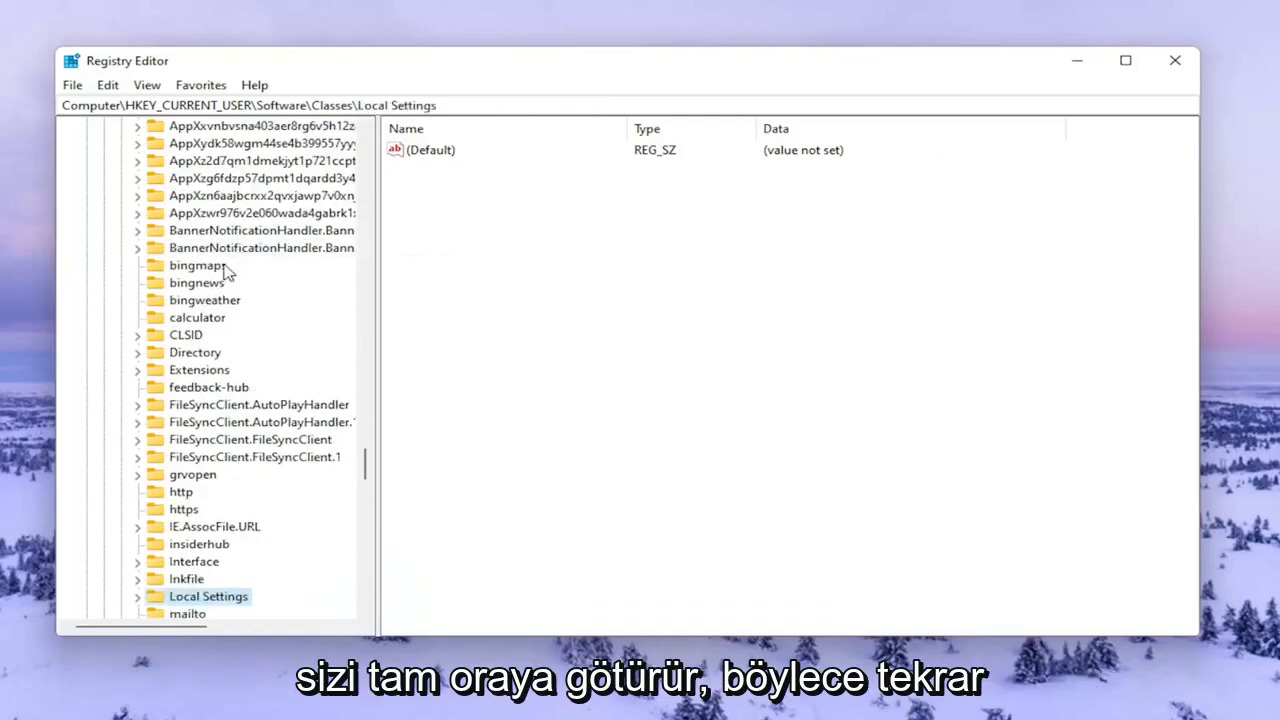
{"action": "scroll", "scroll_direction": "down", "scroll_amount": 3}
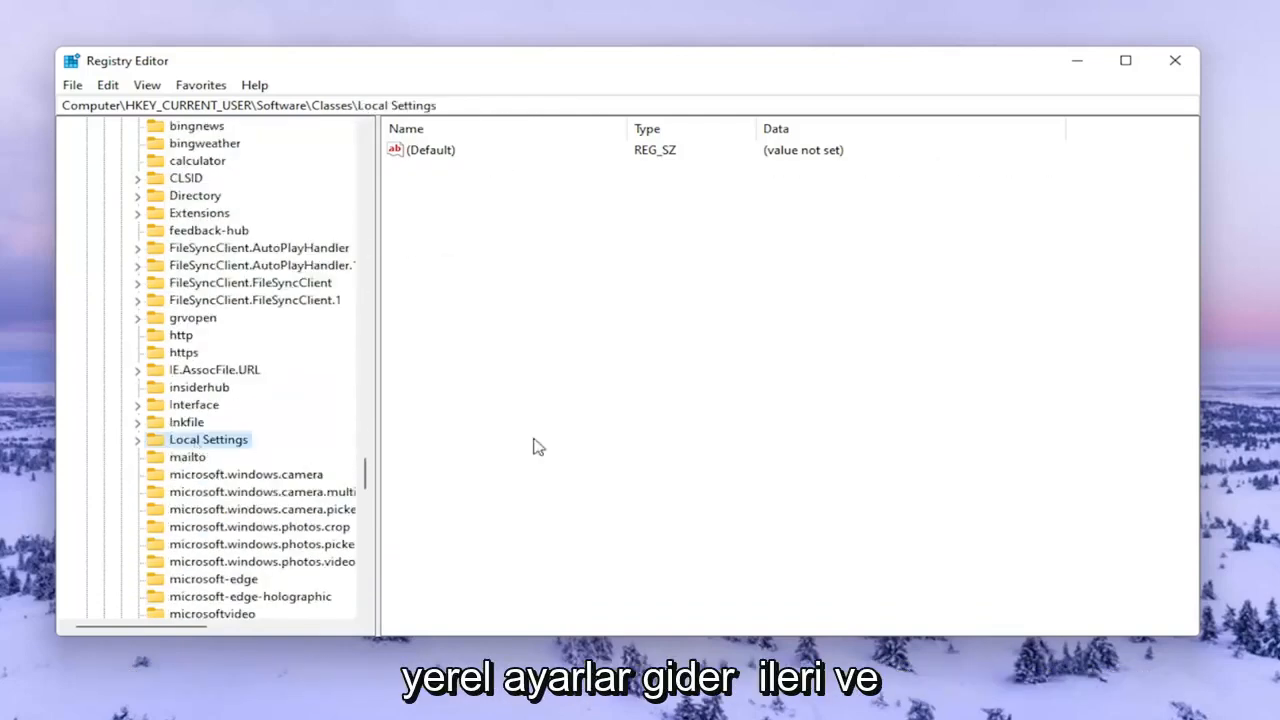
{"action": "left_click", "coordinate": [137, 439]}
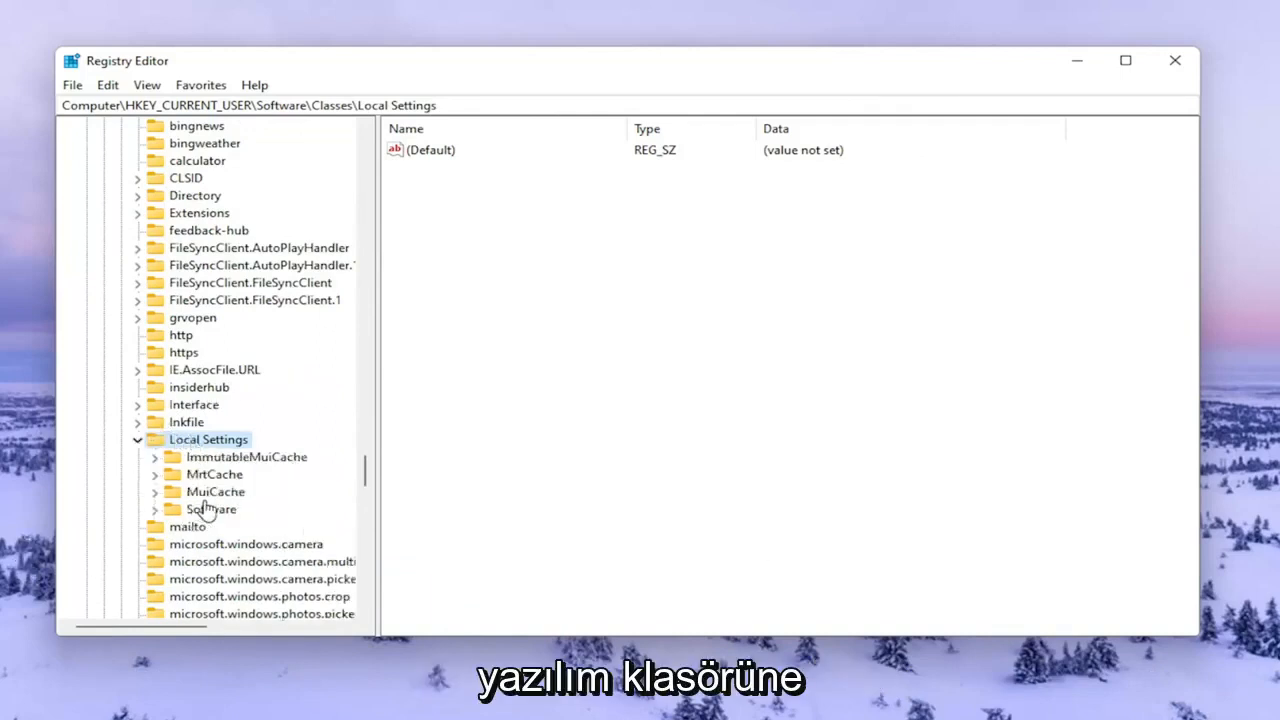
{"action": "double_click", "coordinate": [210, 509]}
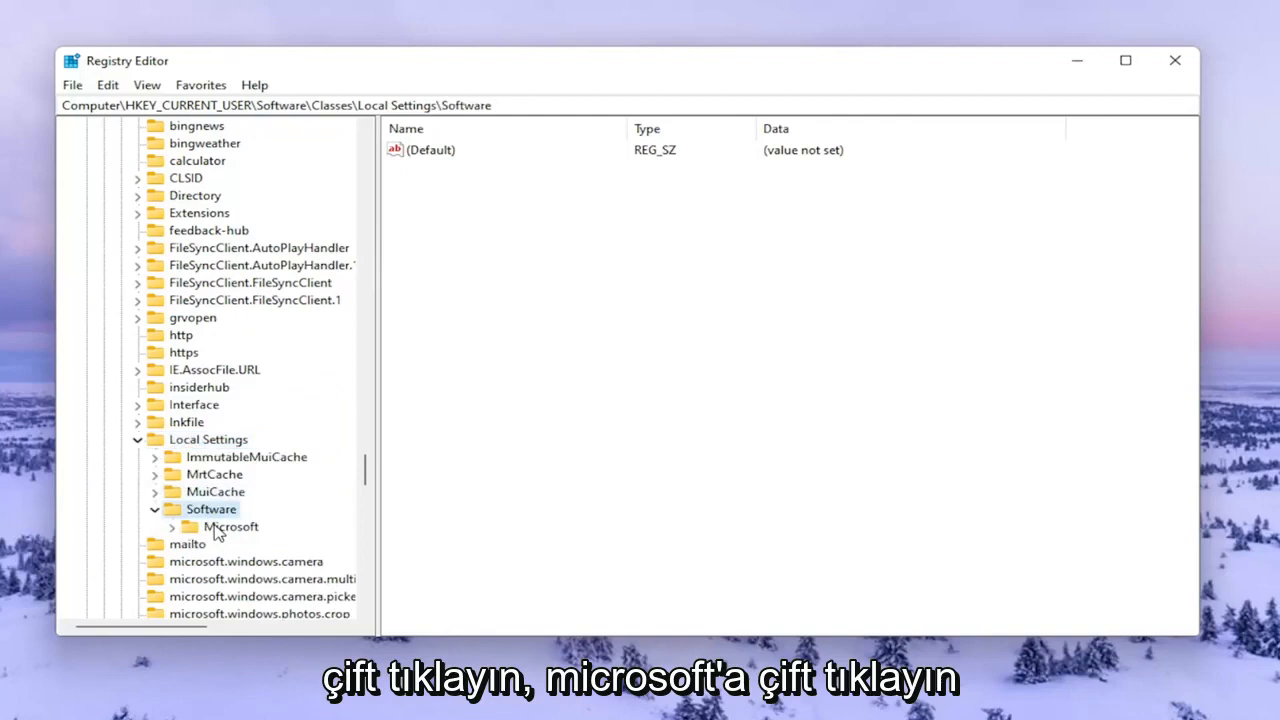
{"action": "double_click", "coordinate": [231, 527]}
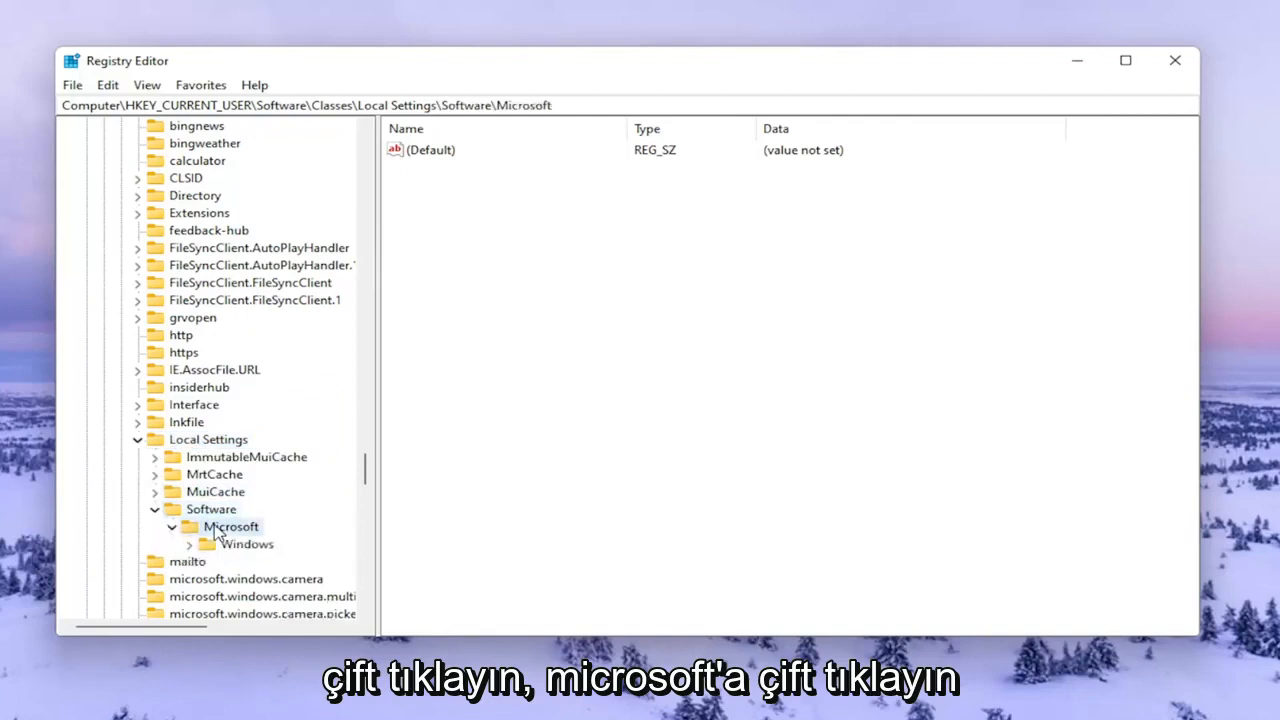
{"action": "double_click", "coordinate": [245, 543]}
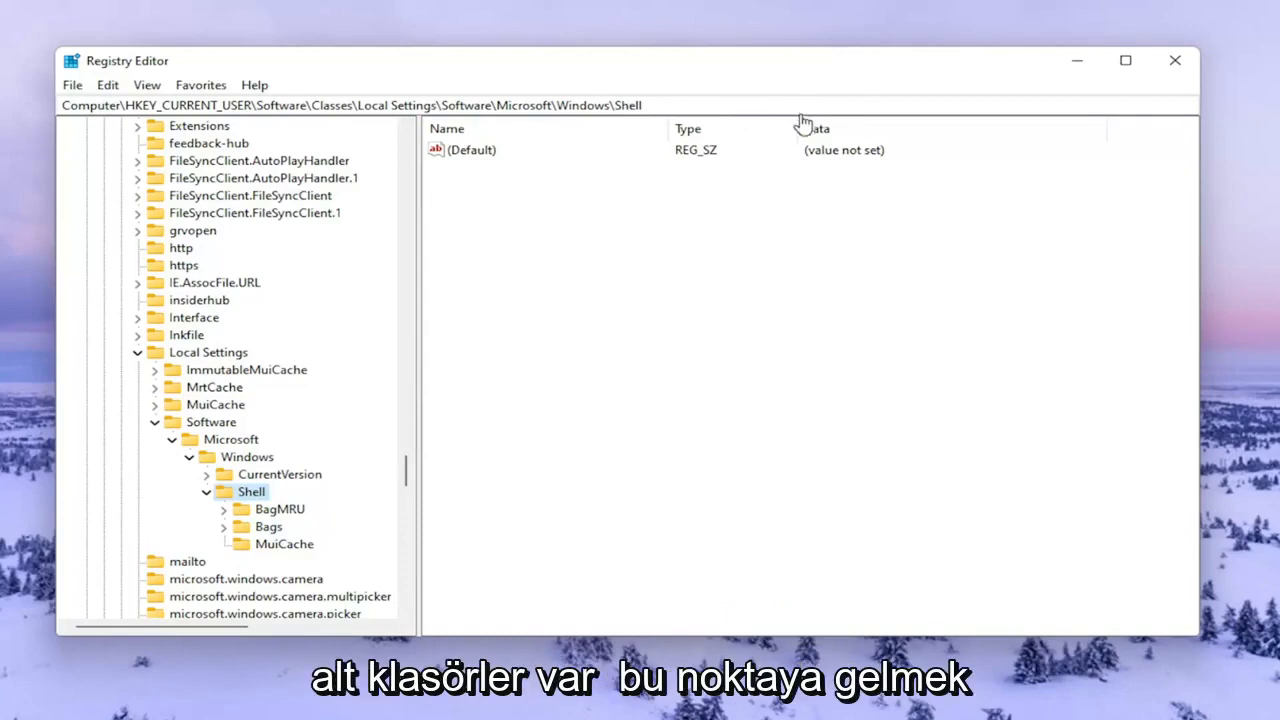
{"action": "mouse_move", "coordinate": [318, 490]}
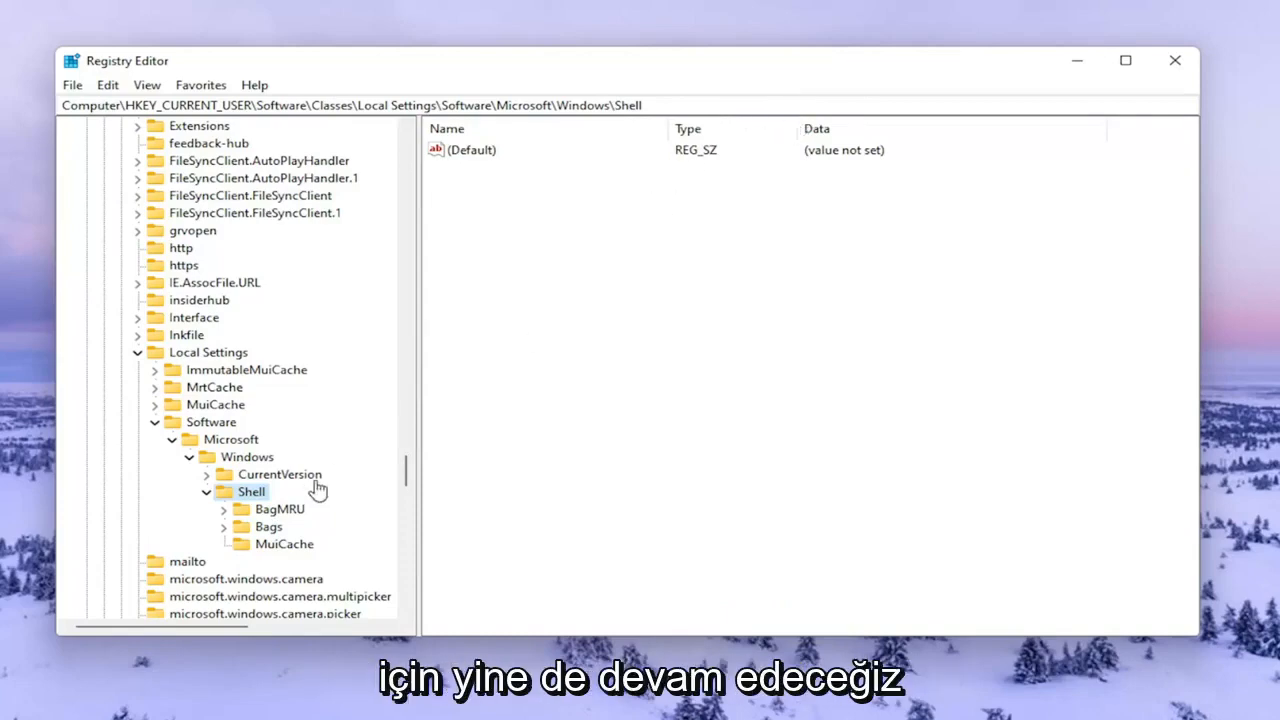
Delete BagMRU and then Bags under Shell, confirming each deletion with Yes
{"action": "left_click", "coordinate": [280, 508]}
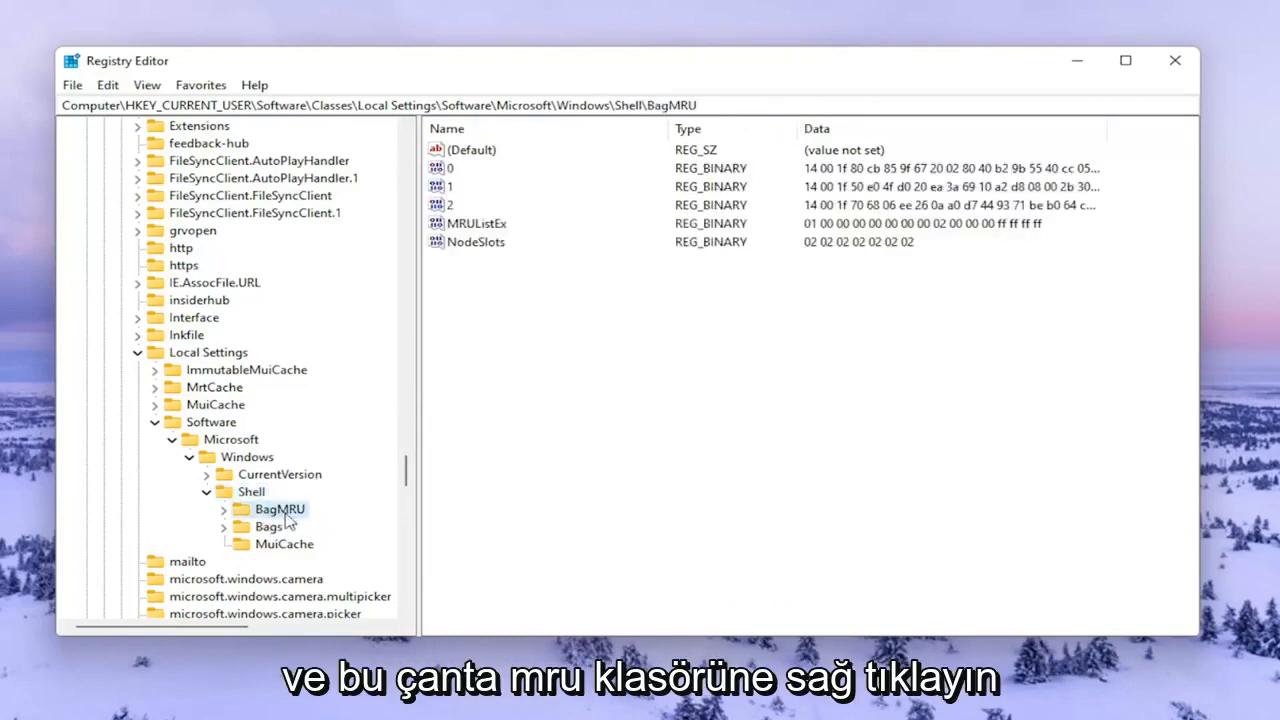
{"action": "right_click", "coordinate": [280, 509]}
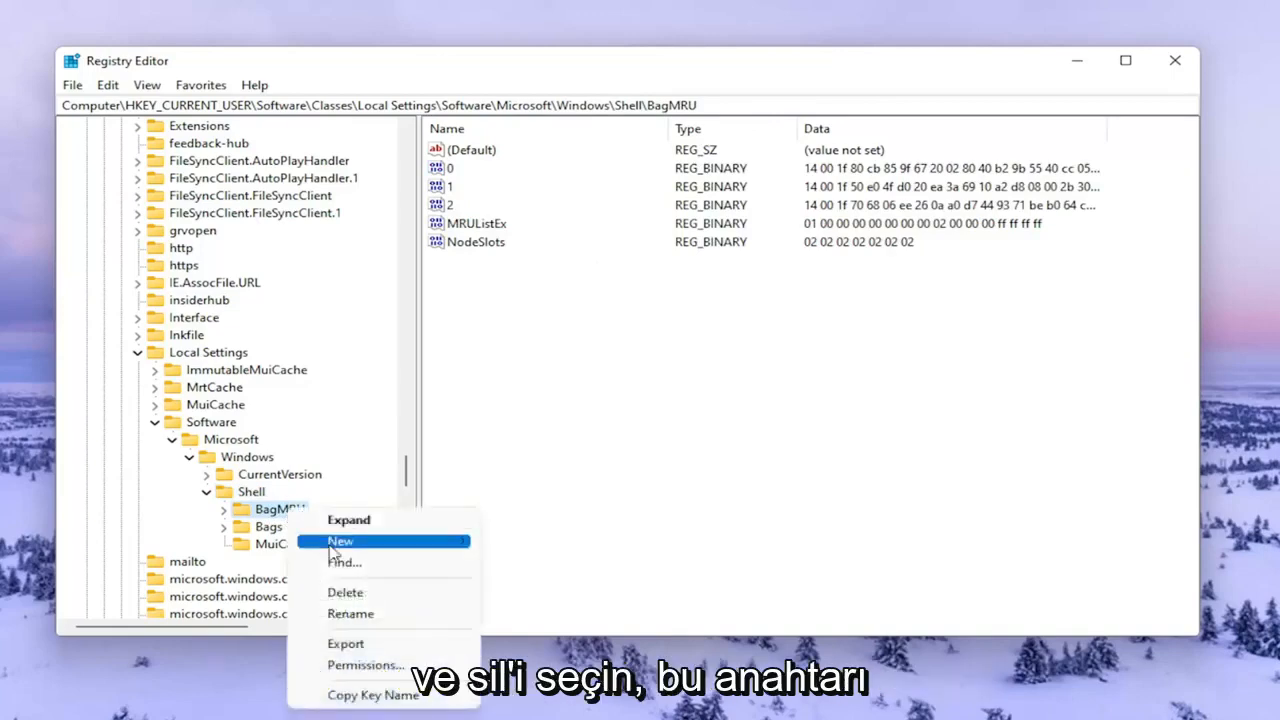
{"action": "left_click", "coordinate": [345, 592]}
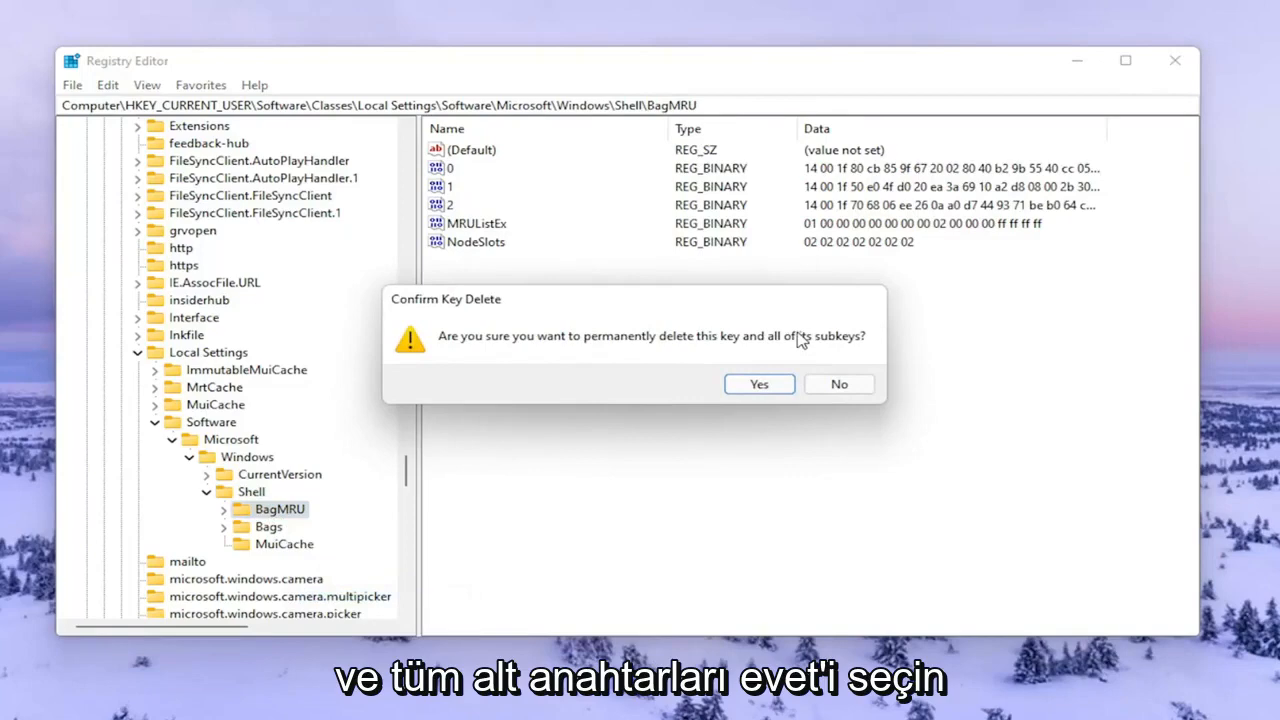
{"action": "left_click", "coordinate": [758, 384]}
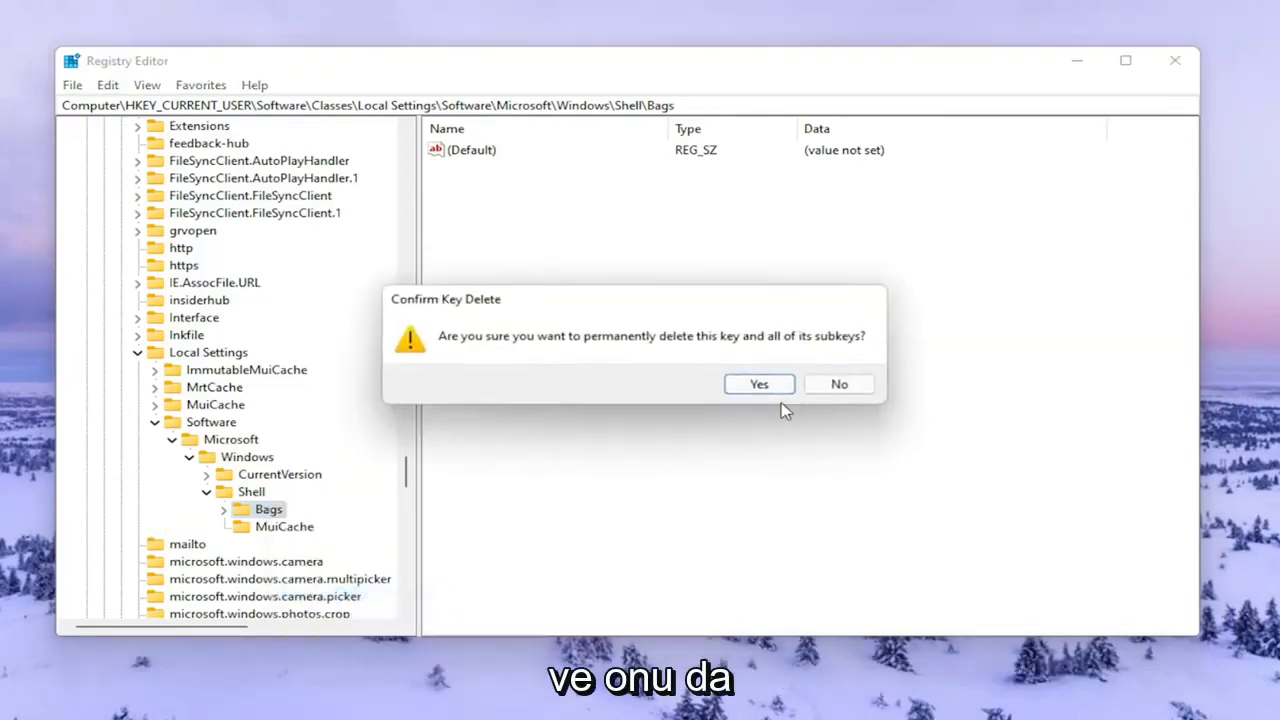
{"action": "left_click", "coordinate": [758, 384]}
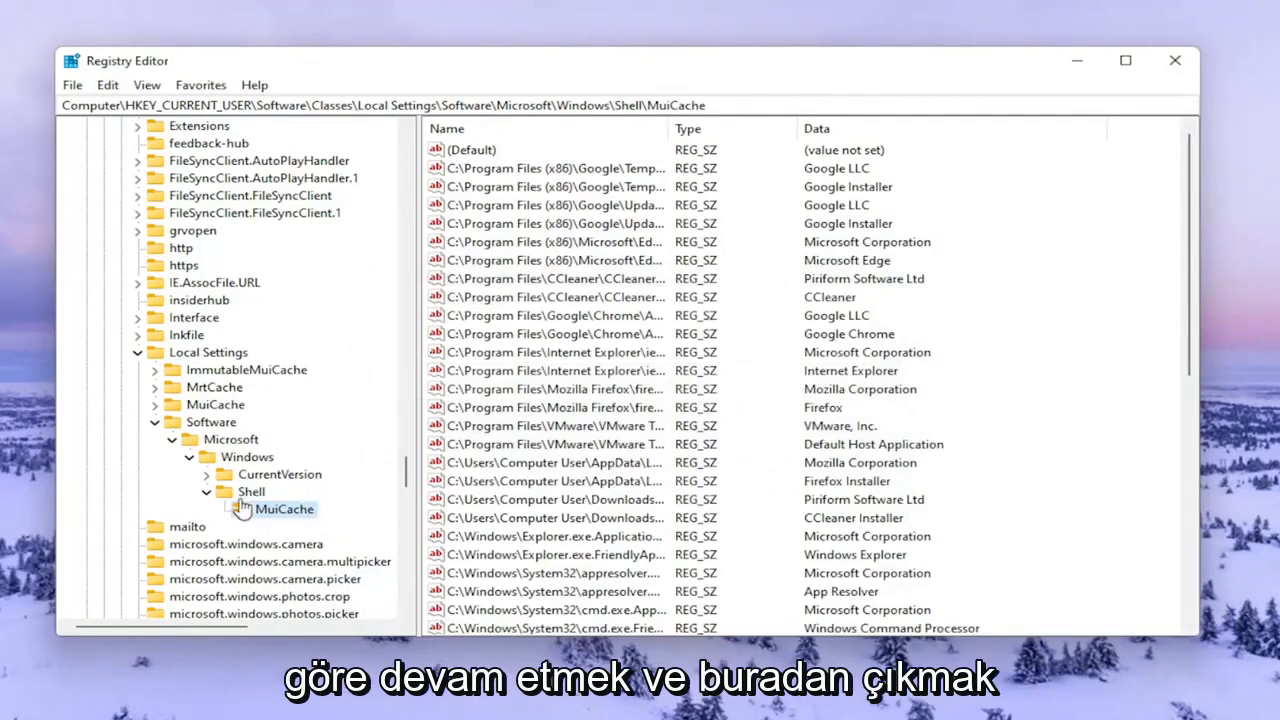
Exit Registry Editor using its title-bar close button
{"action": "left_click", "coordinate": [211, 421]}
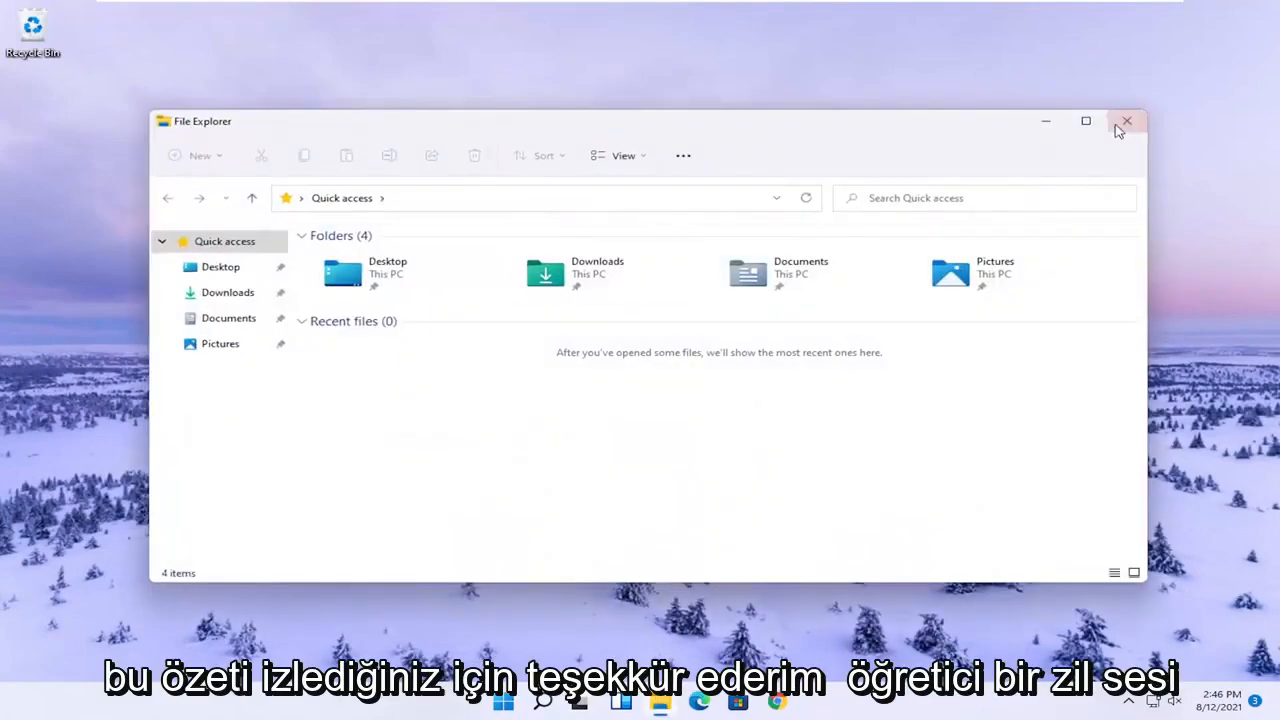
Close the File Explorer Quick access window
{"action": "left_click", "coordinate": [1127, 121]}
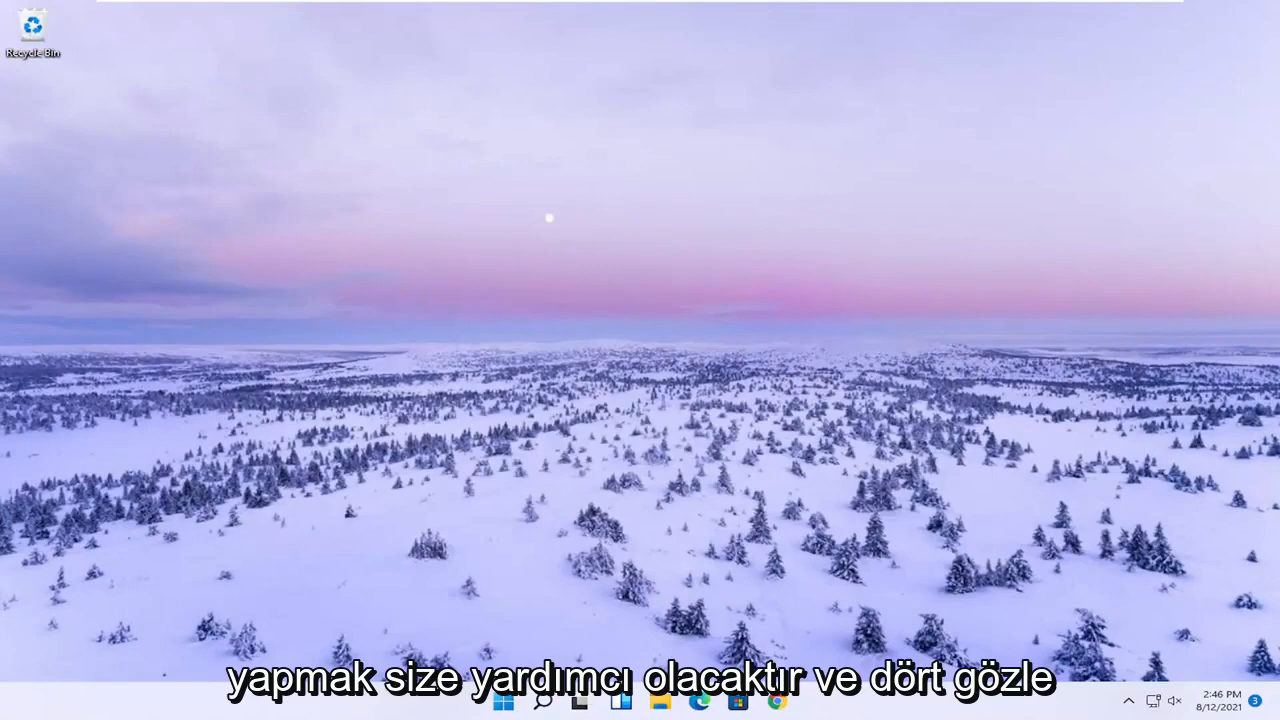